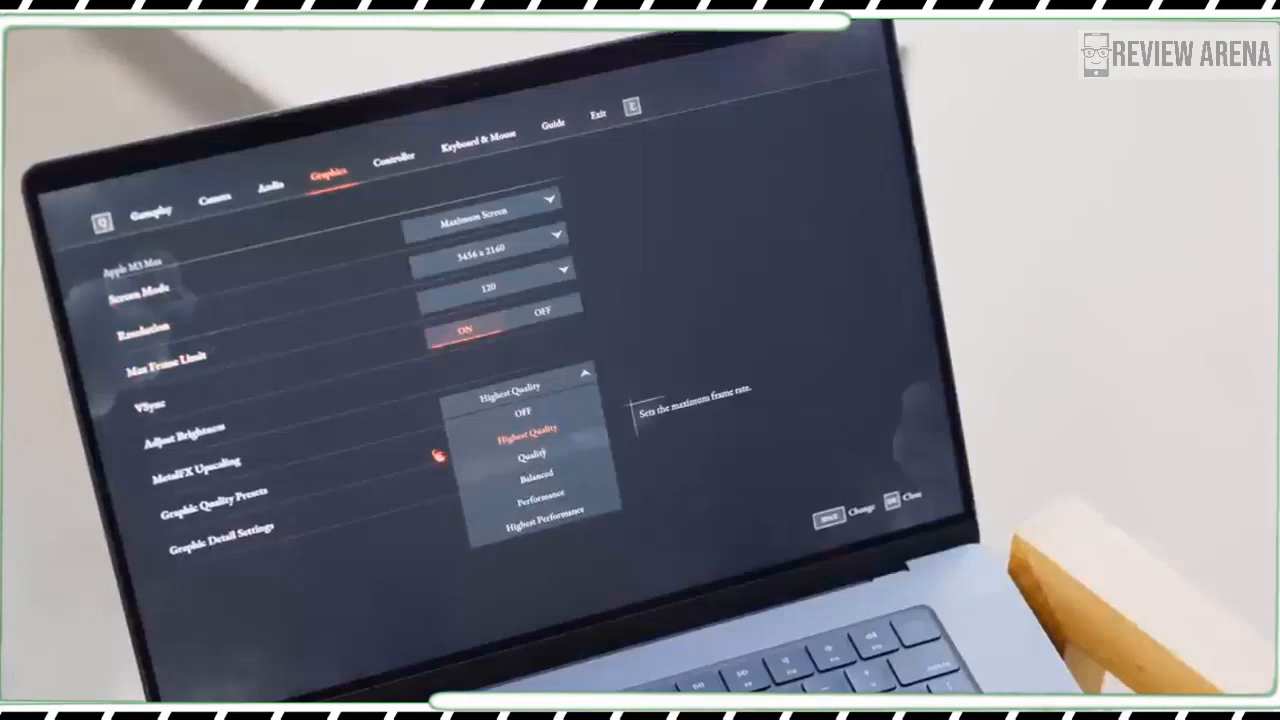
{"action": "left_click", "coordinate": [524, 428]}
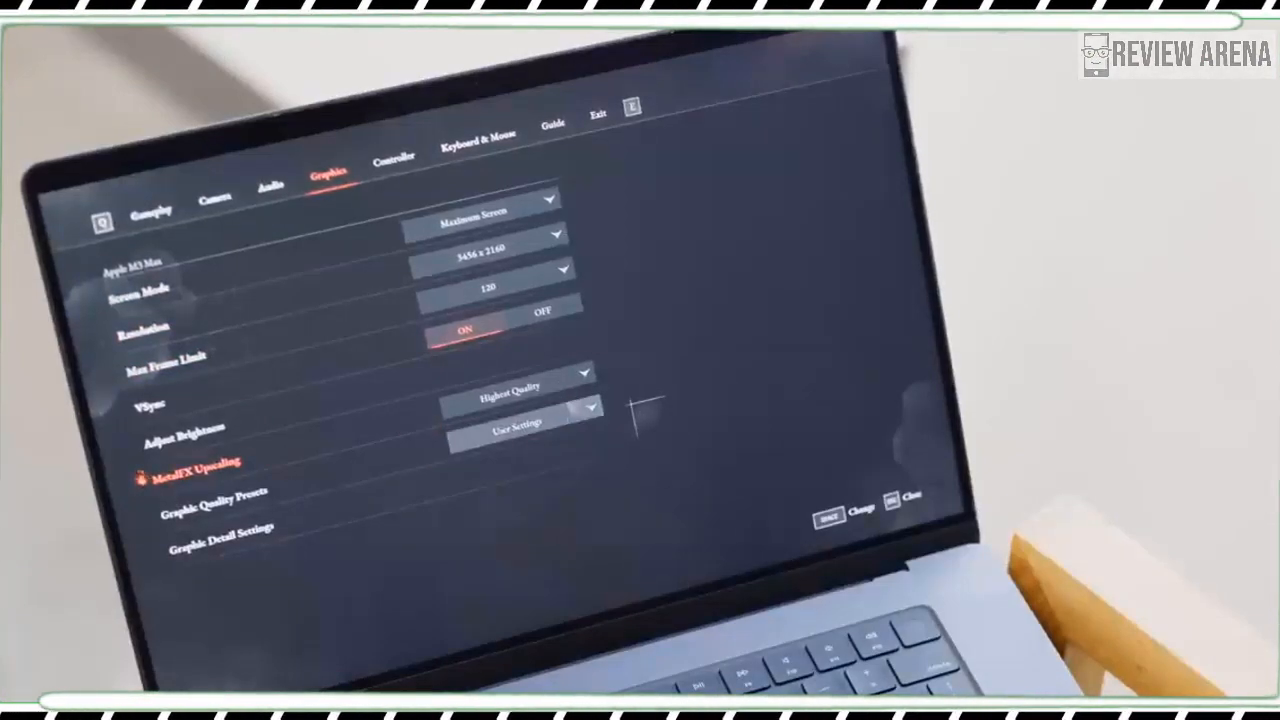